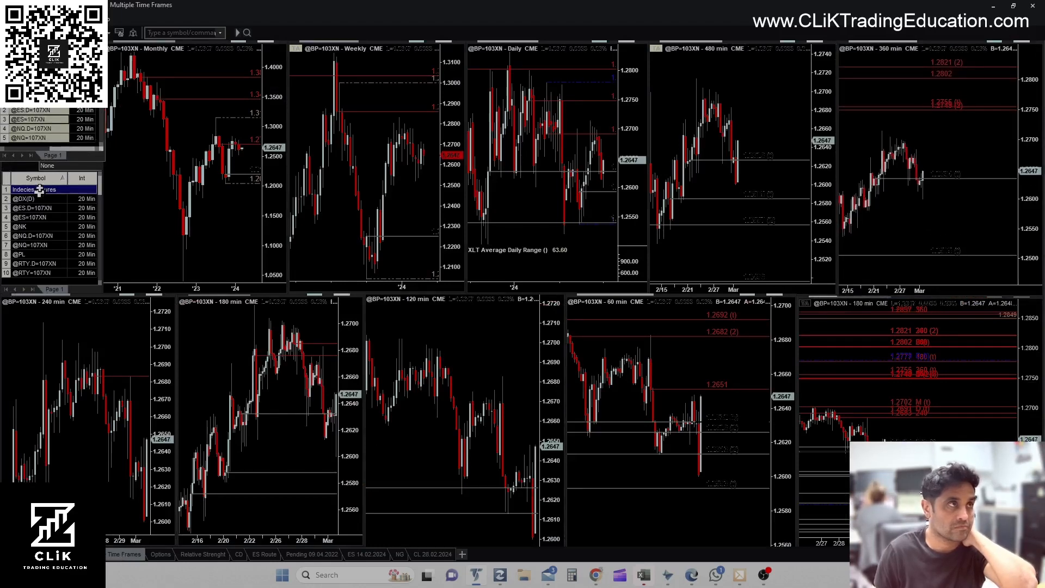
click(29, 244)
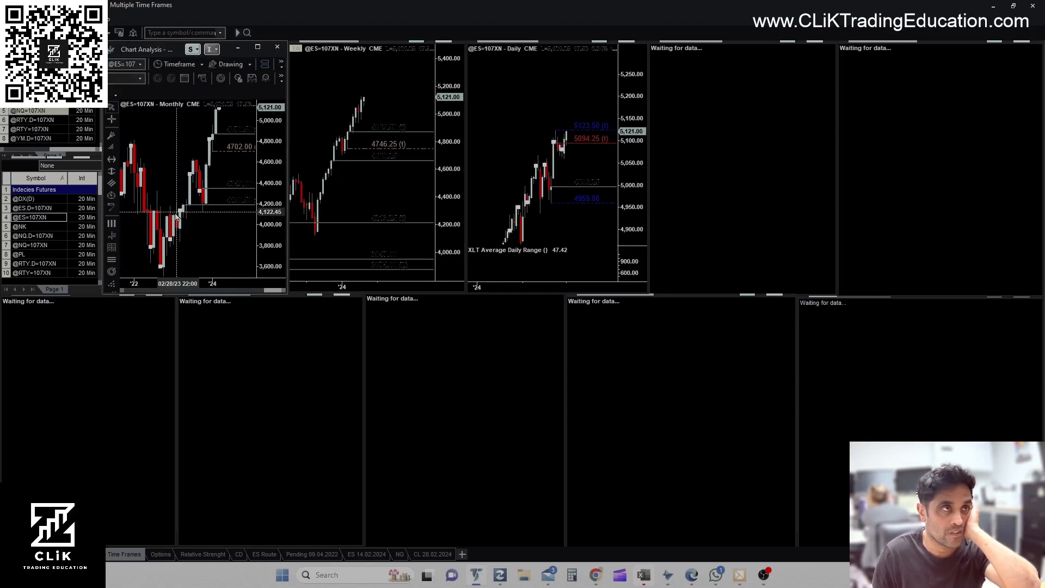
Show the CL 28.02.2024 crude oil 120-minute chart with the short plan
click(433, 554)
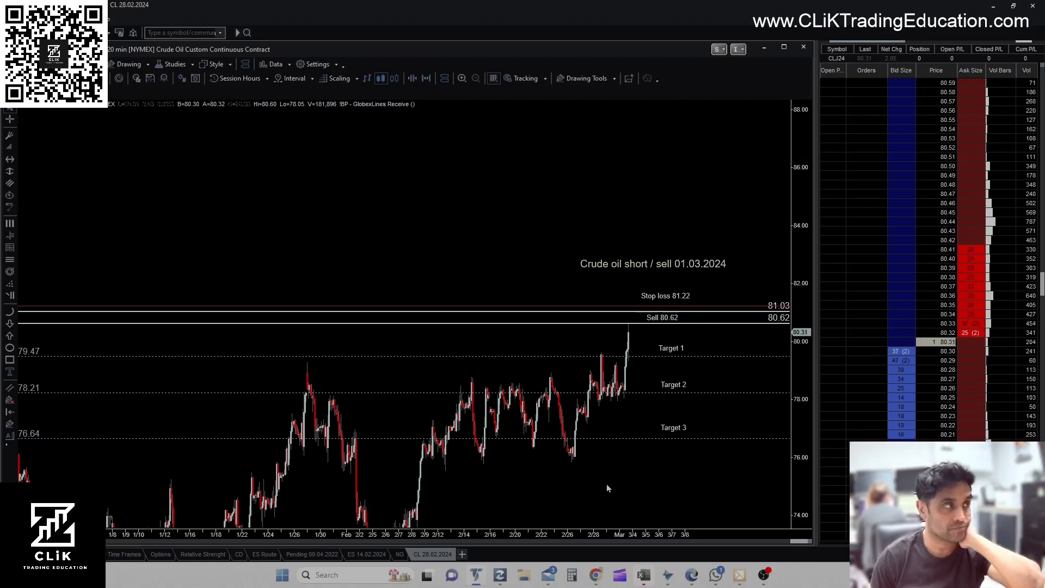
Draw a rectangle over the 80.10–80.71 zone after the latest bars, then open chart options
click(311, 554)
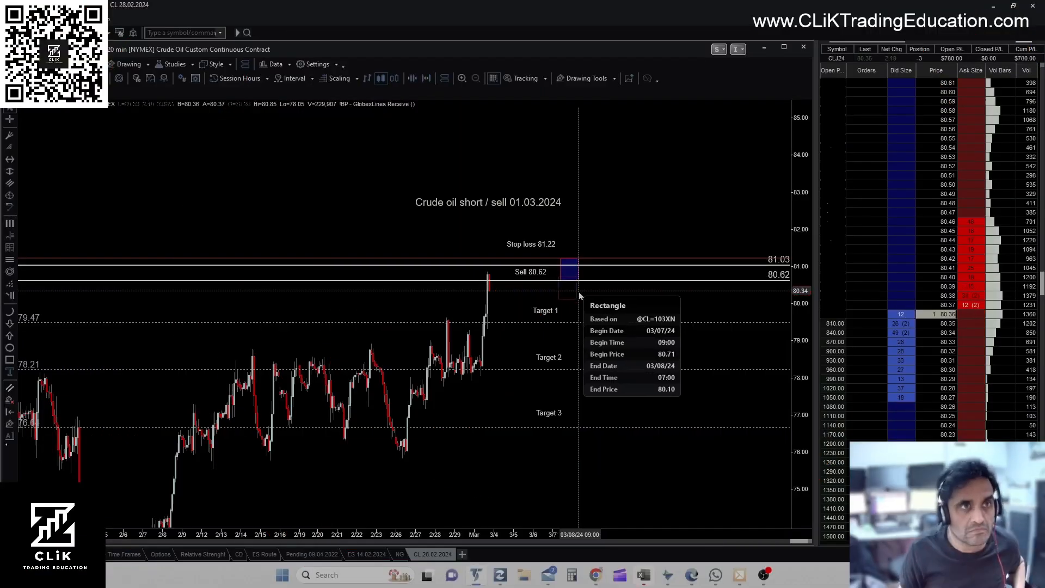
right_click(577, 295)
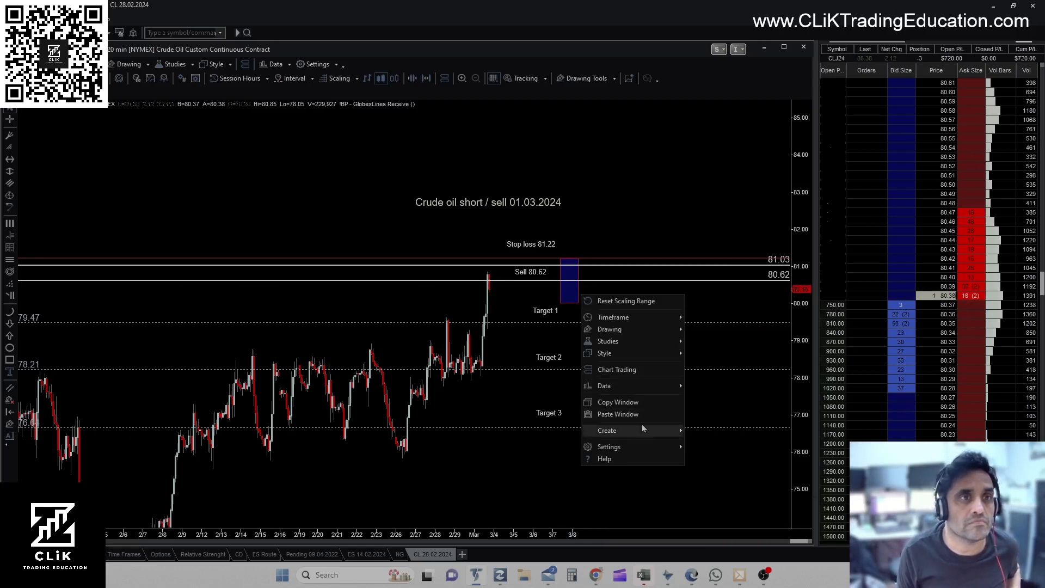